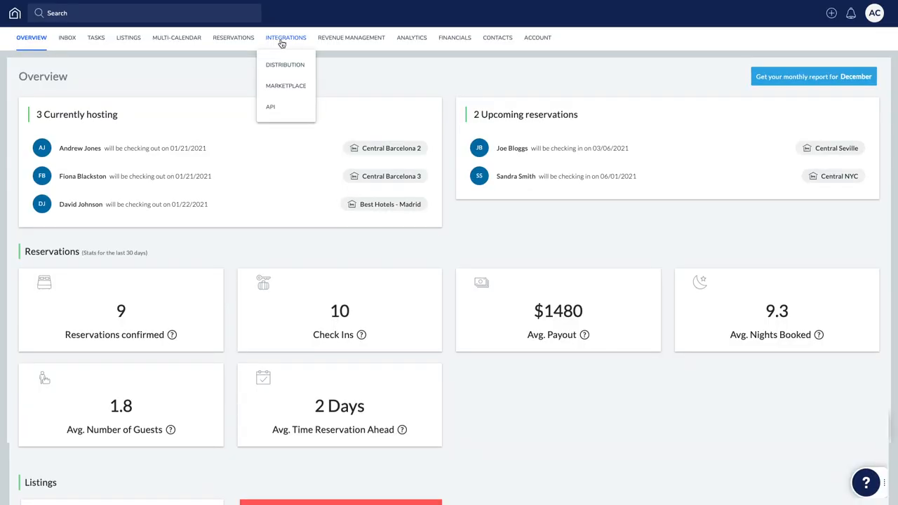
Open Guesty's Distribution page listing Airbnb, Booking.com, Vrbo and Tripadvisor.
click(284, 64)
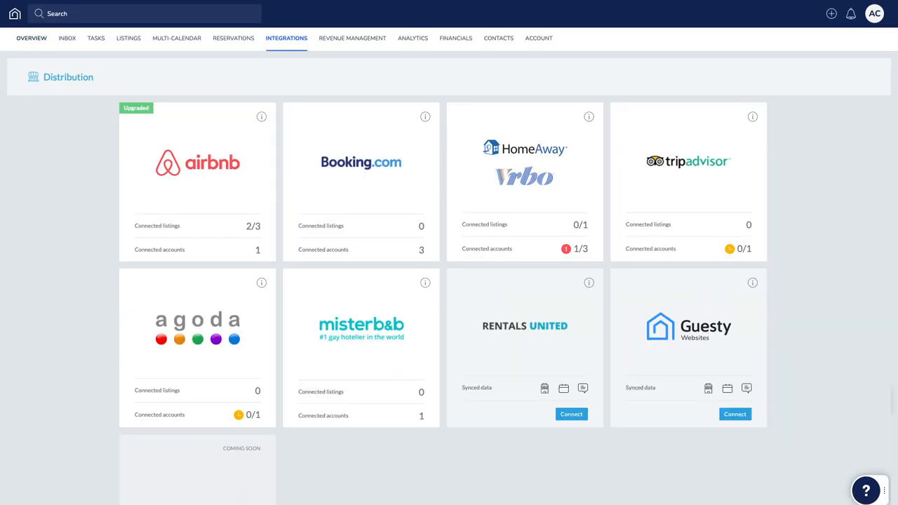
Generate a new Misterb&b API token replacing the old one, and copy it.
click(360, 326)
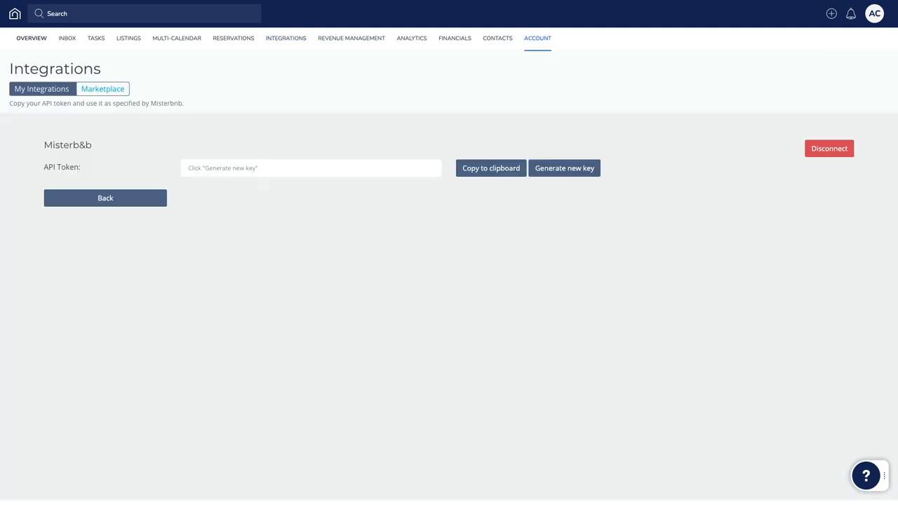
click(563, 167)
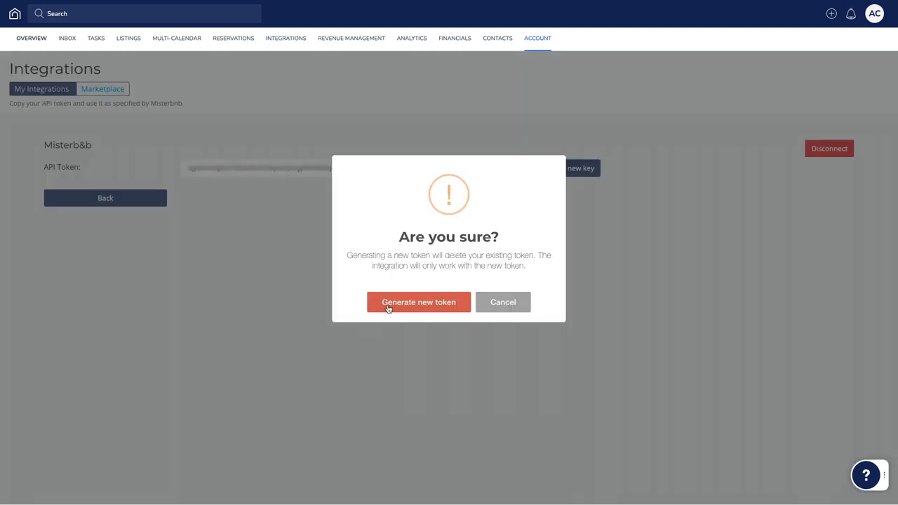
click(418, 301)
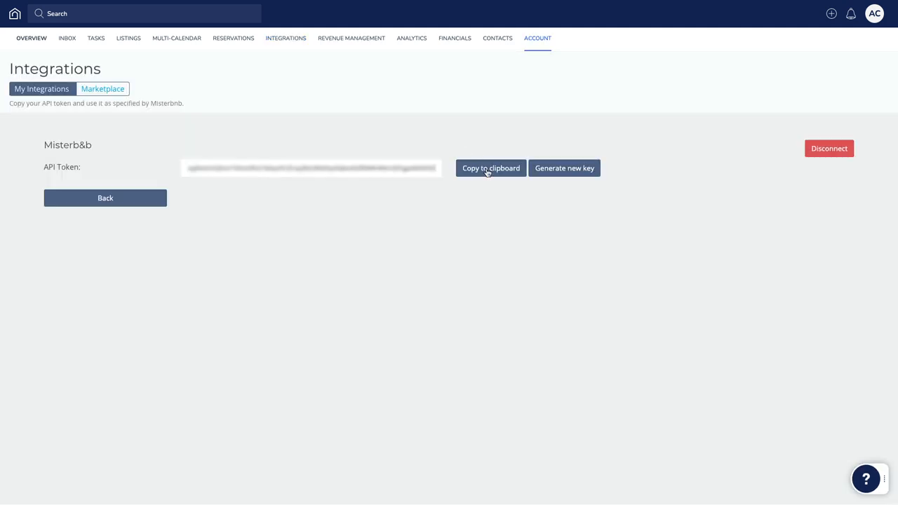
click(490, 167)
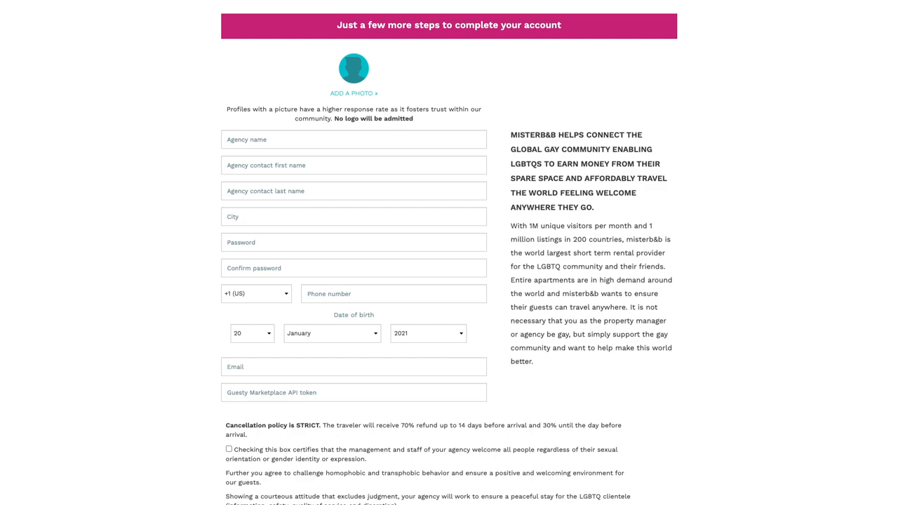
Complete the London Stays agency form with the Guesty token and pledge, then submit.
click(353, 392)
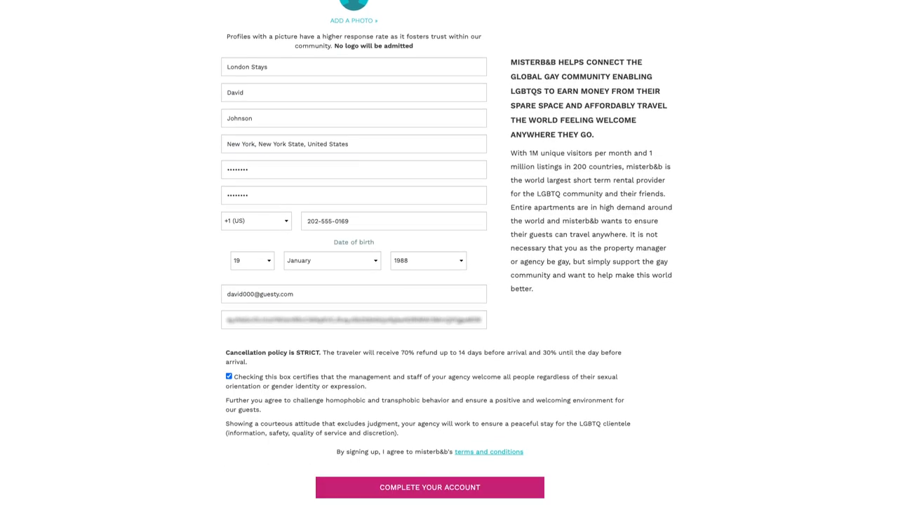
click(429, 486)
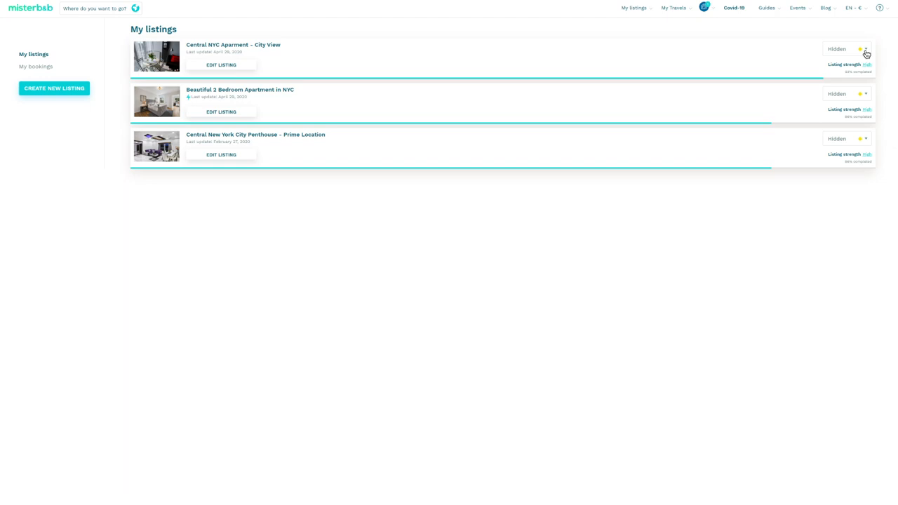
Open the status dropdown for the hidden Central NYC Apartment - City View listing.
click(864, 49)
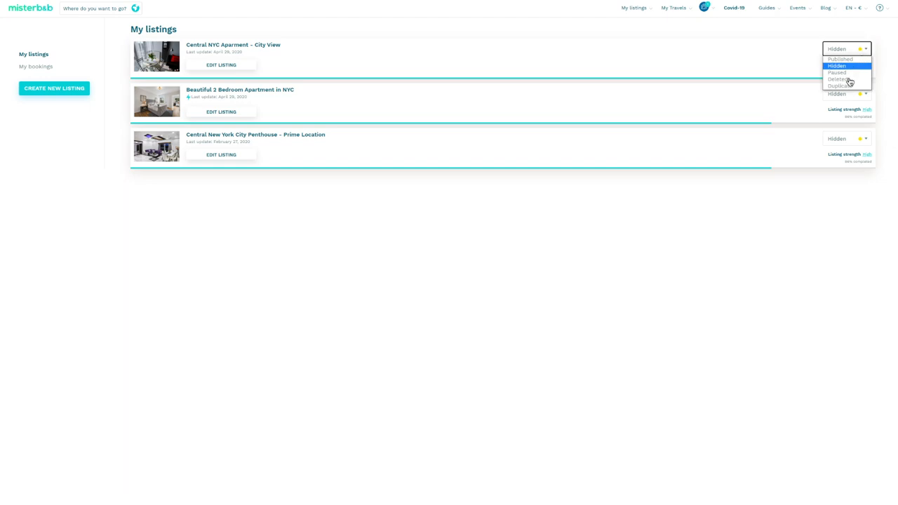
mouse_move(847, 78)
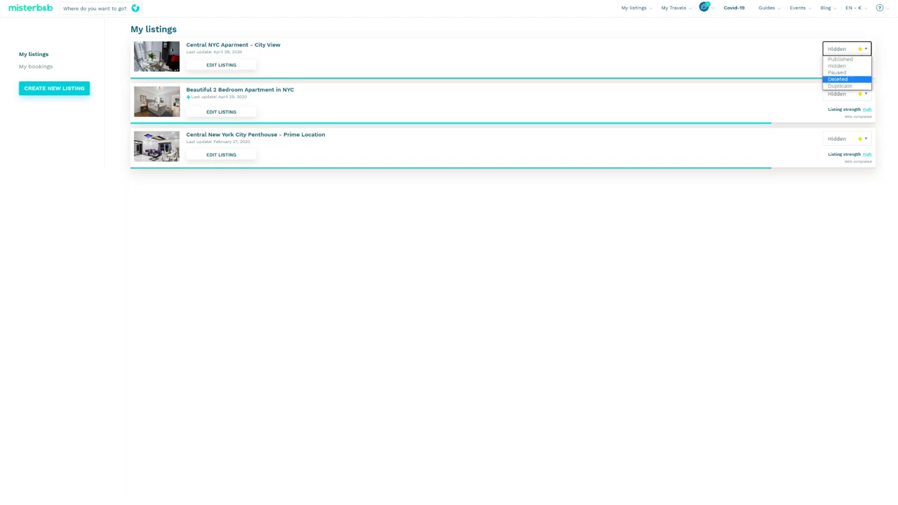